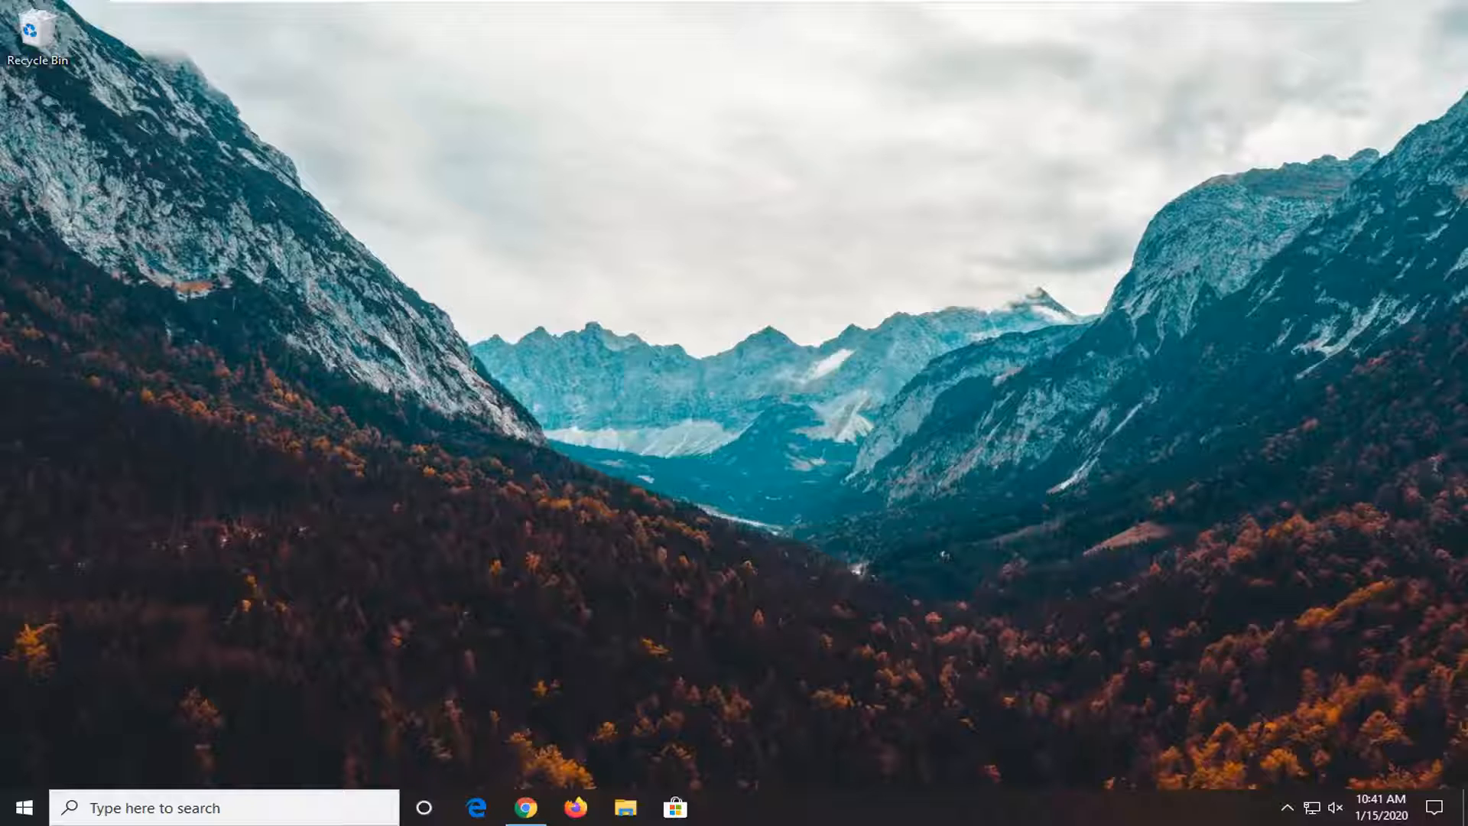
mouse_move(1352, 699)
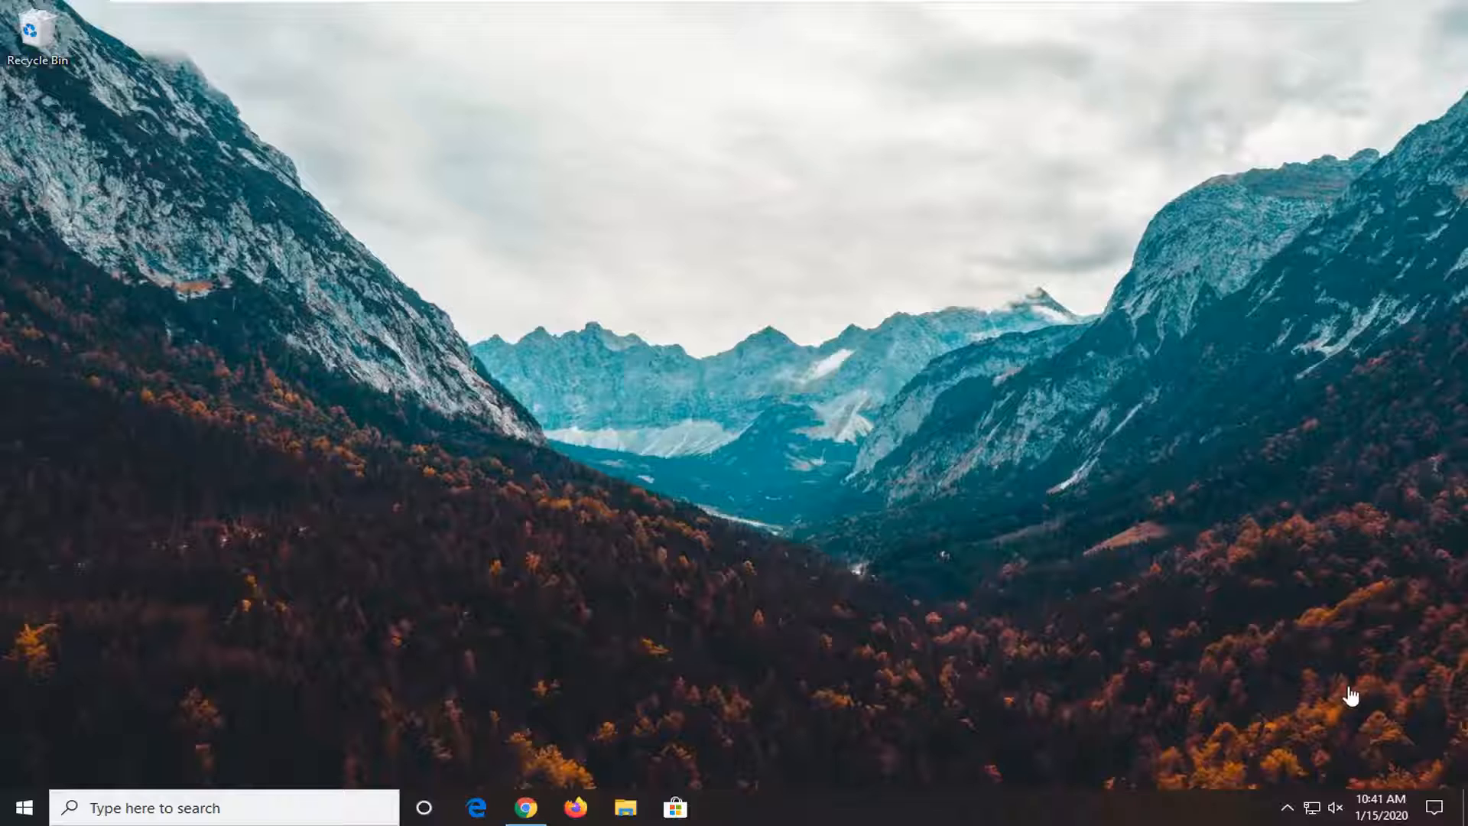
mouse_move(1336, 812)
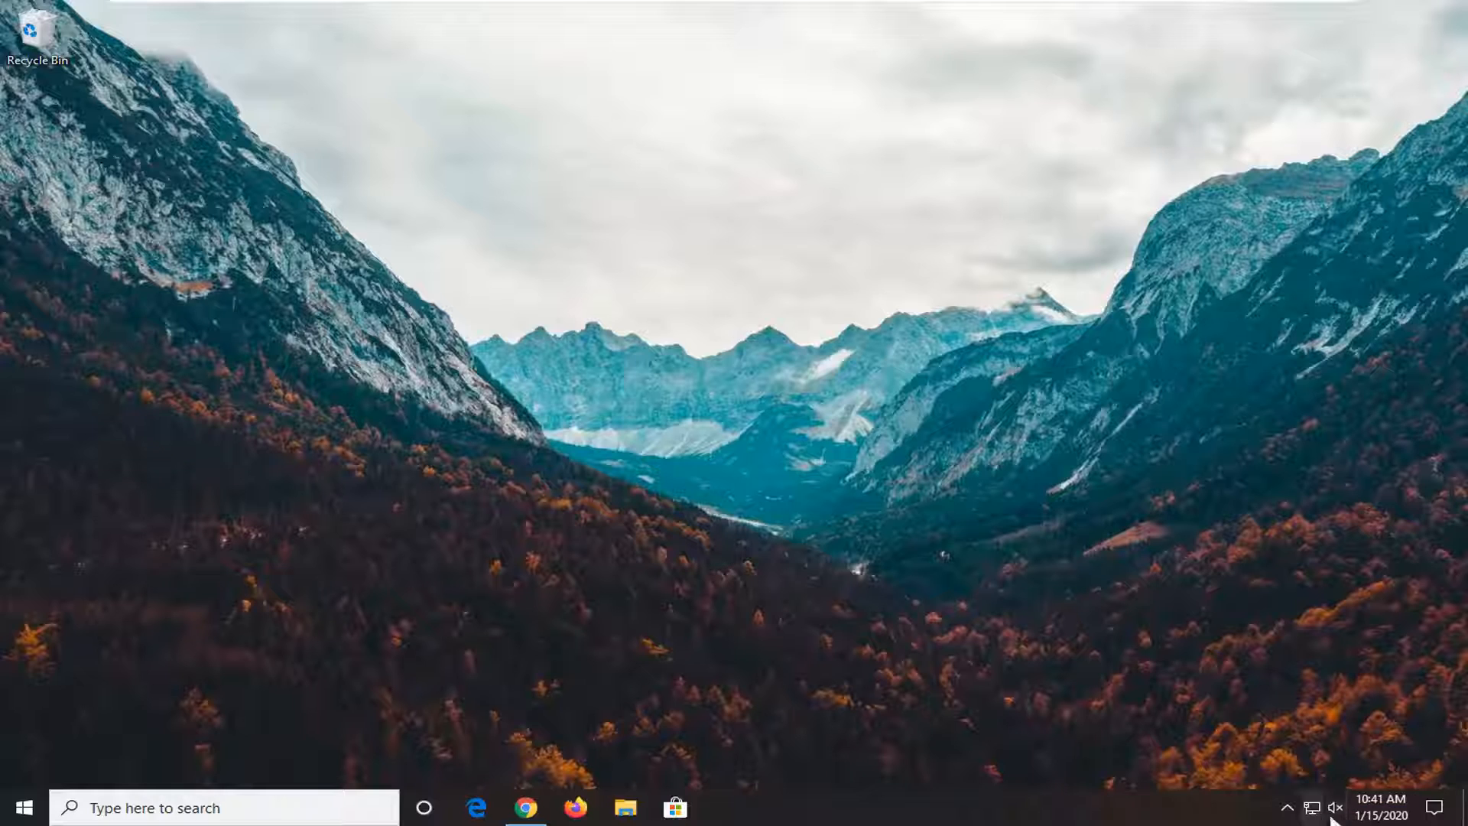
mouse_move(1333, 809)
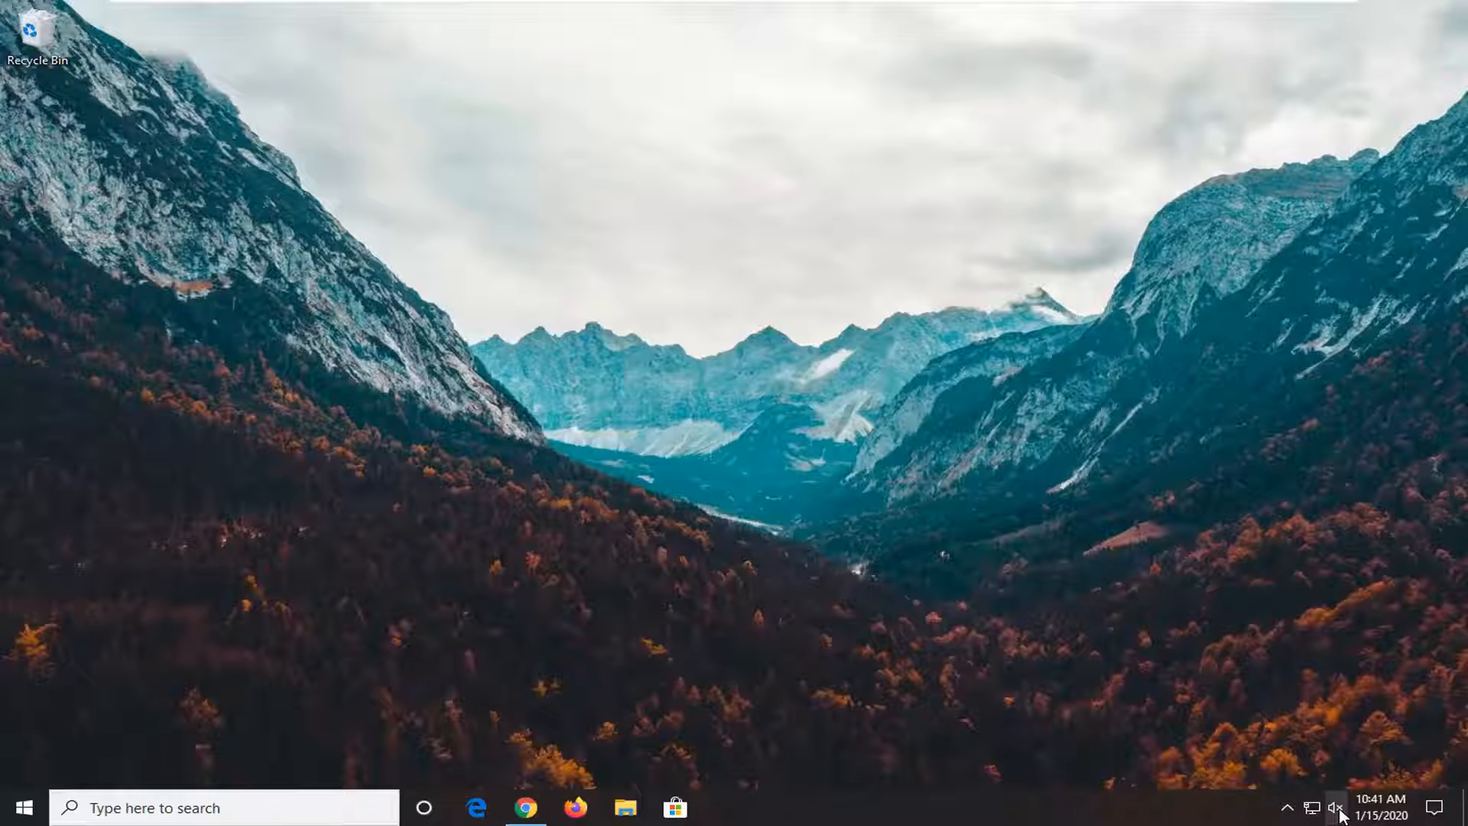
- Unmute the speakers from the taskbar volume popup and set the volume to about 78
click(1337, 807)
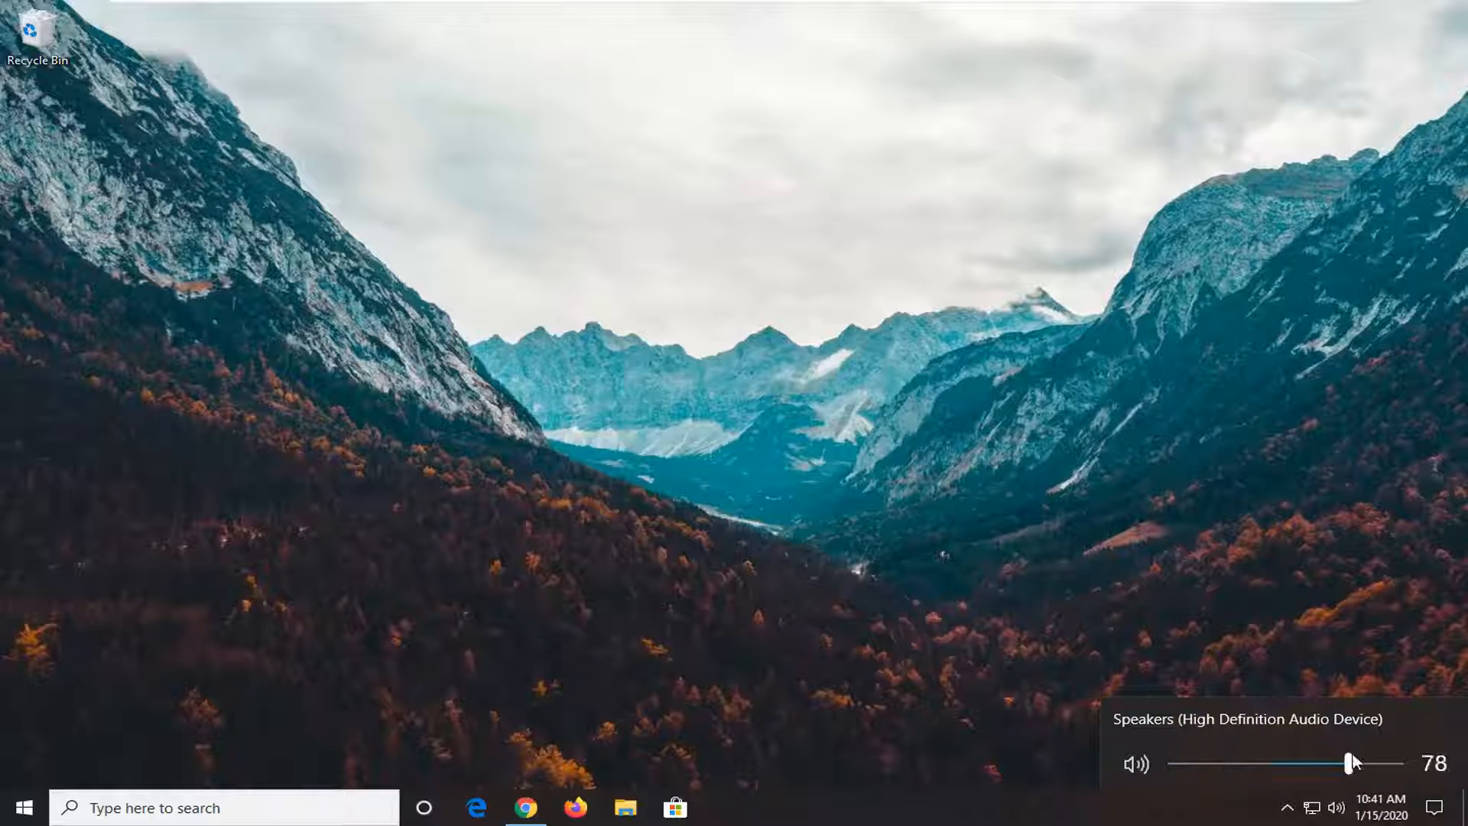
drag(1352, 763, 1193, 764)
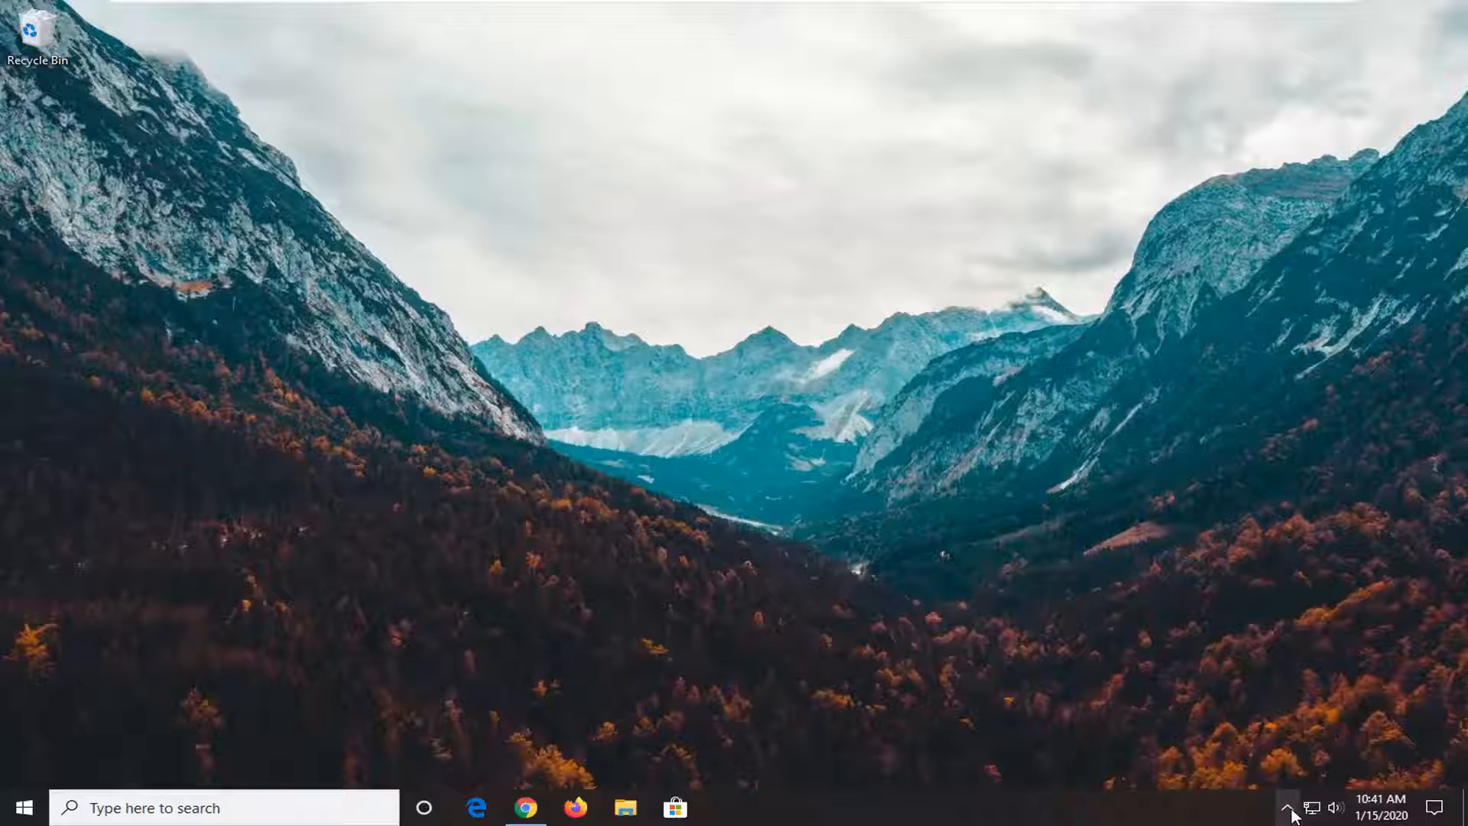
click(1289, 804)
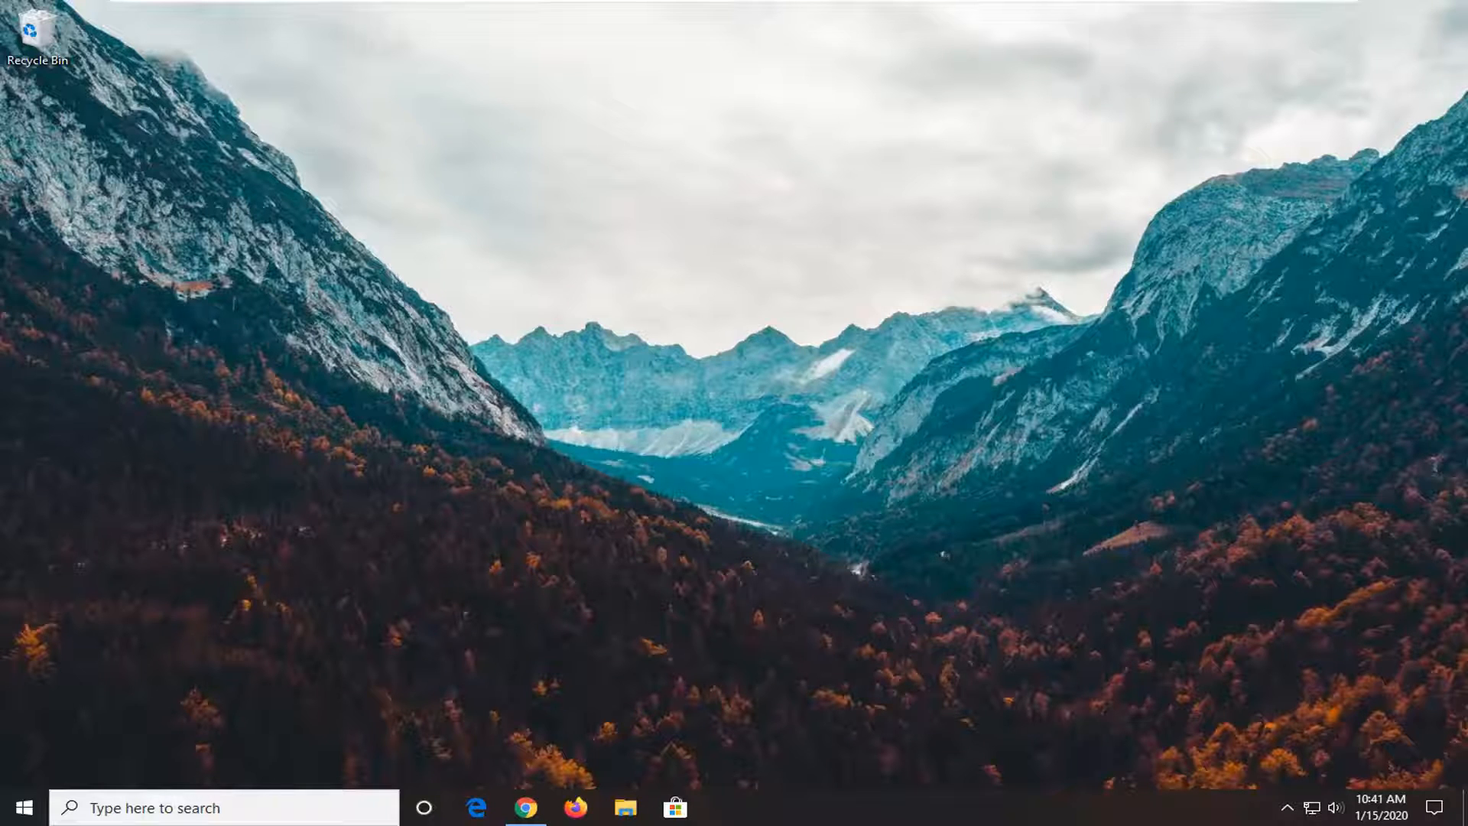
- Reach the Troubleshoot page via search and expand the Playing Audio troubleshooter
click(26, 808)
text(troubleshoo)
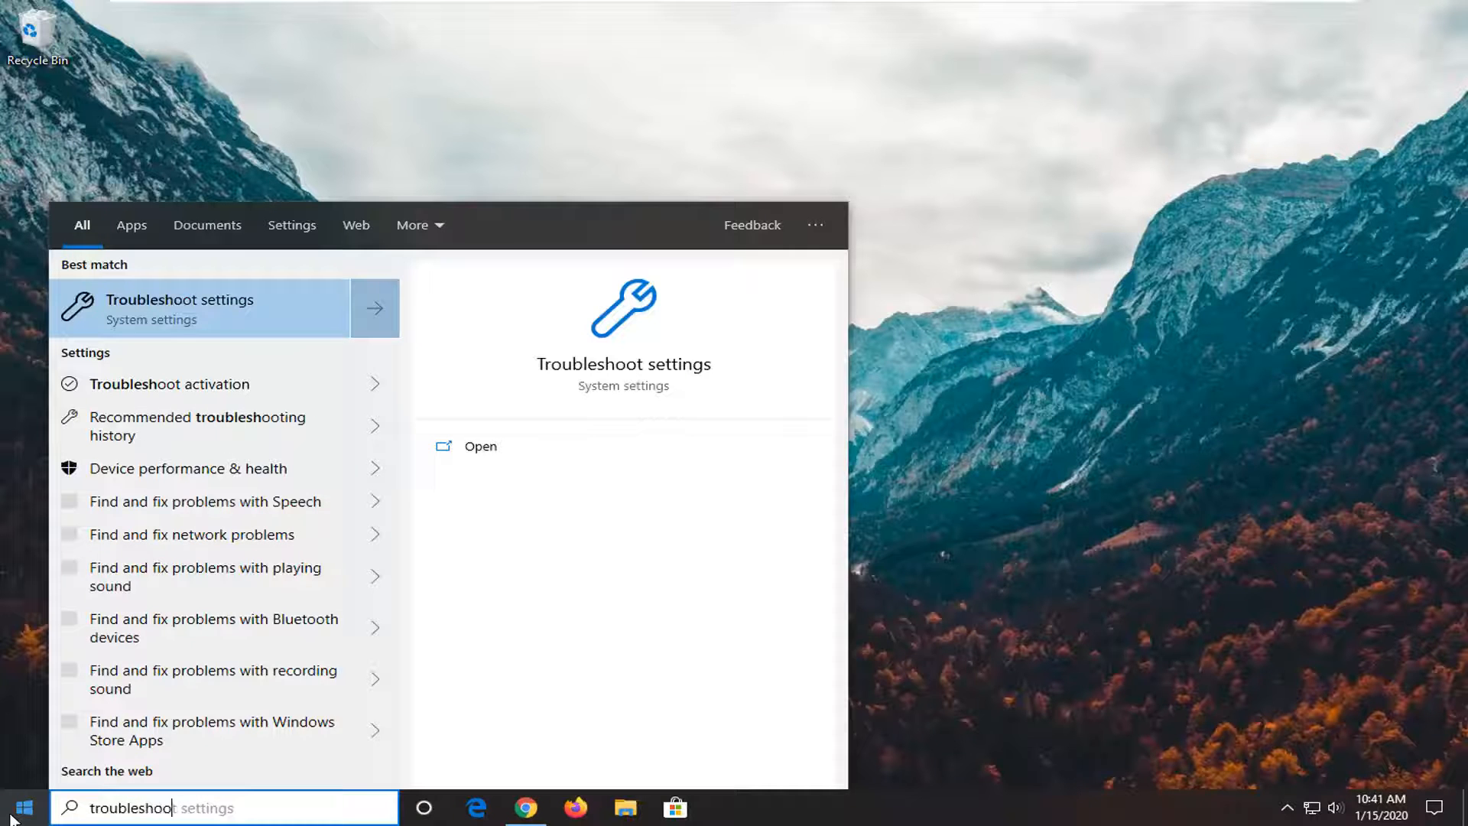
mouse_move(227, 306)
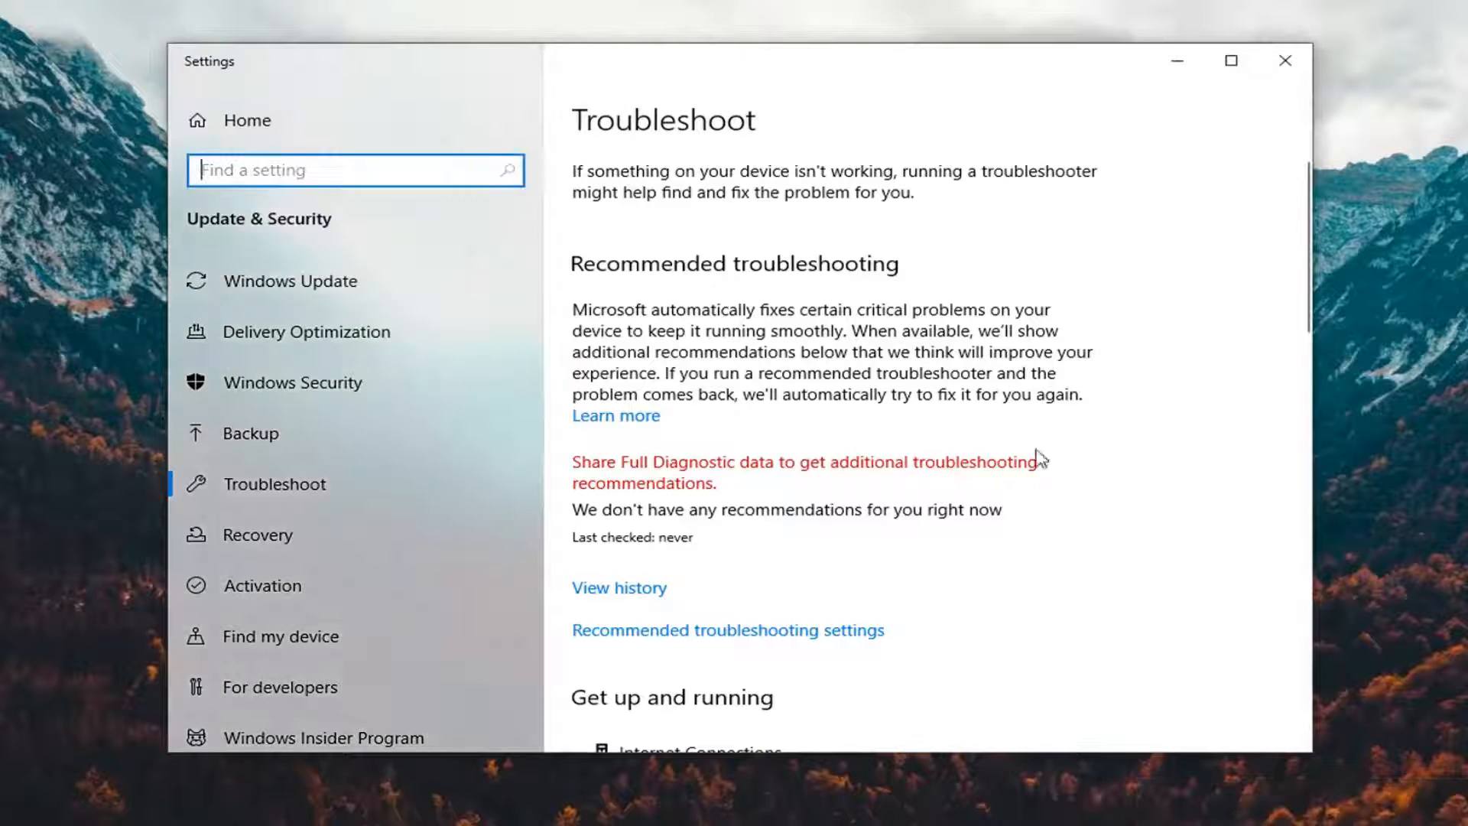
scroll(down, 3)
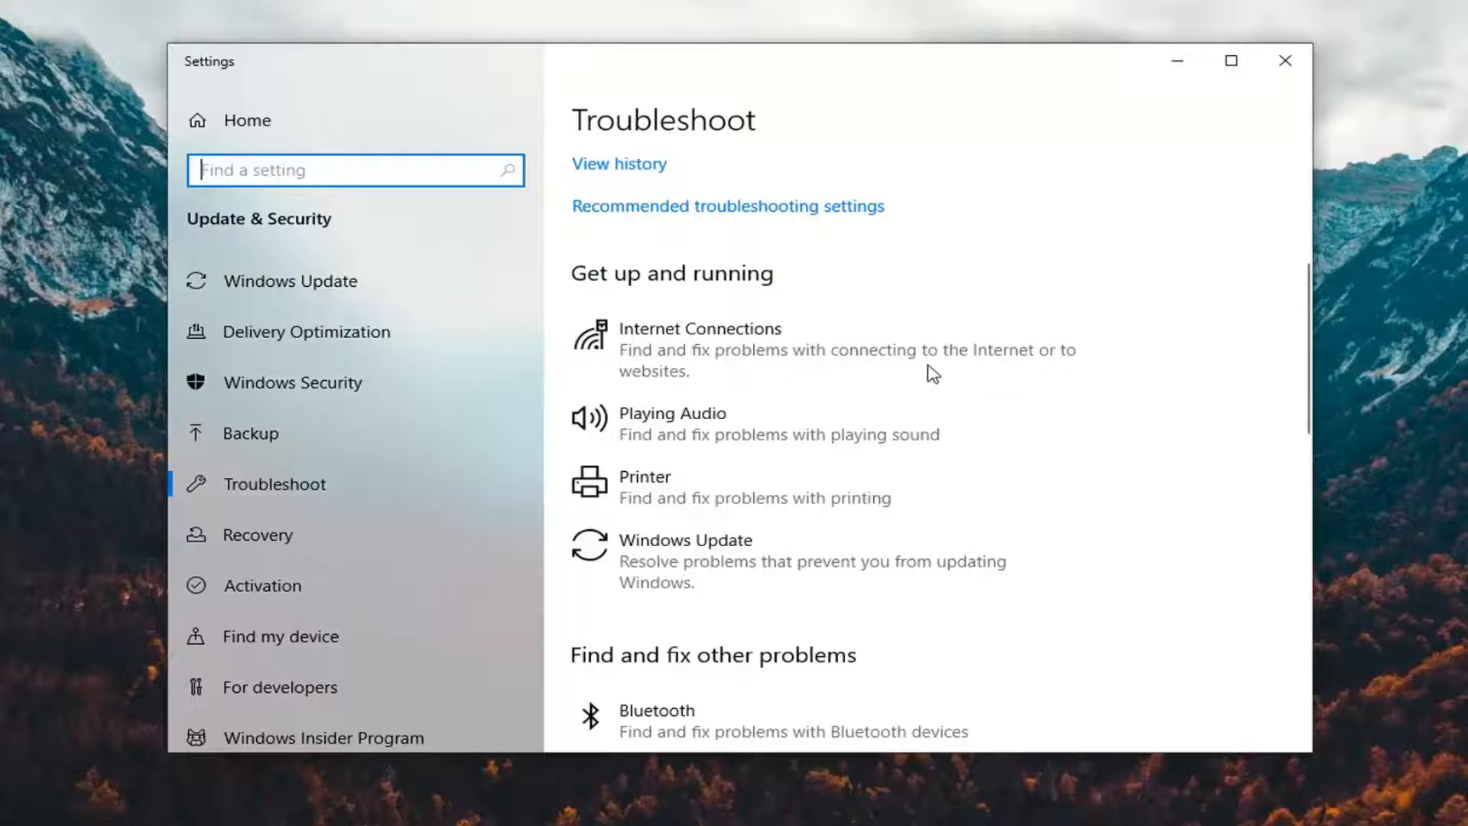
mouse_move(762, 312)
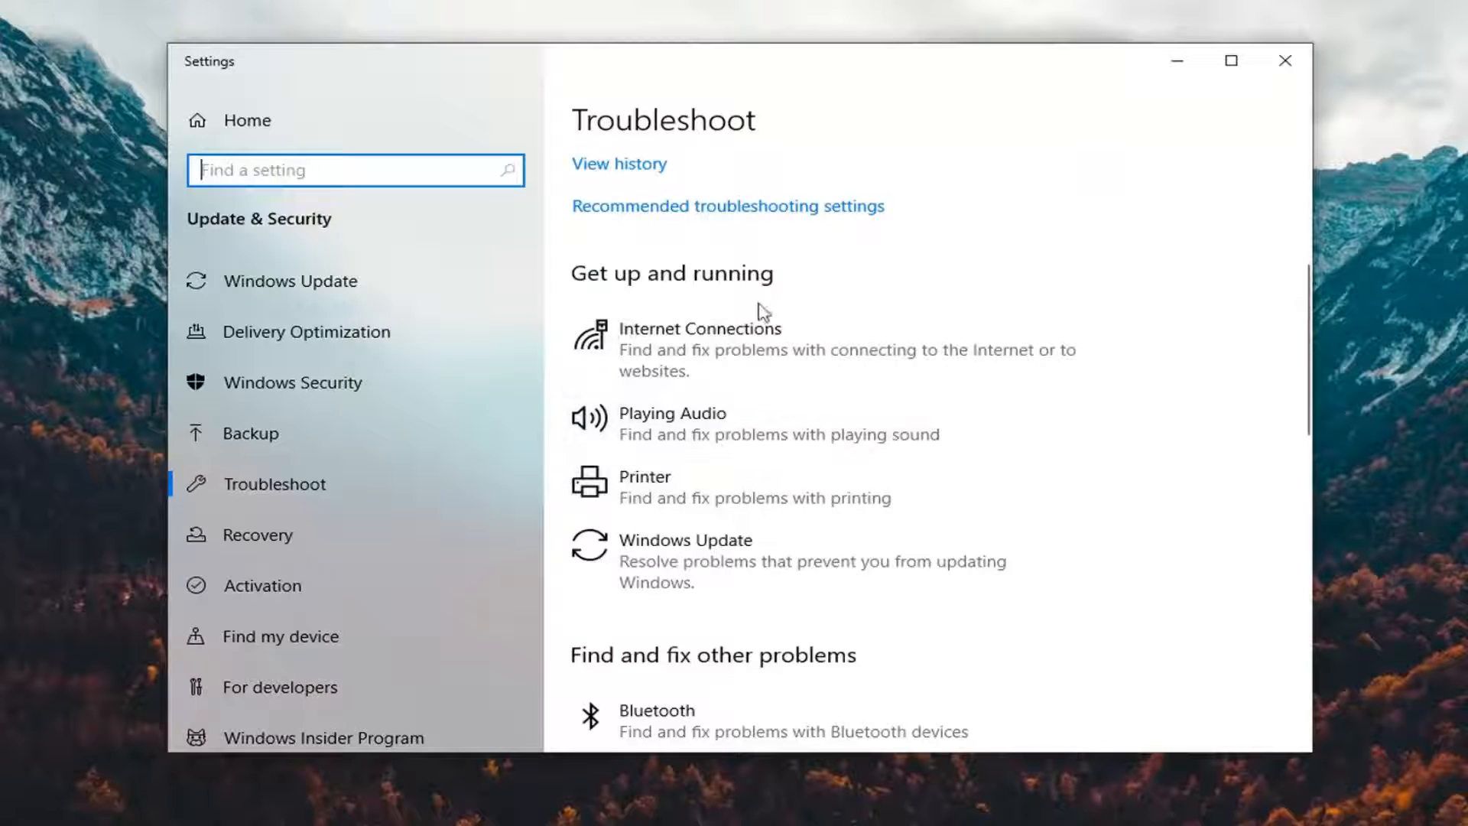
mouse_move(727, 450)
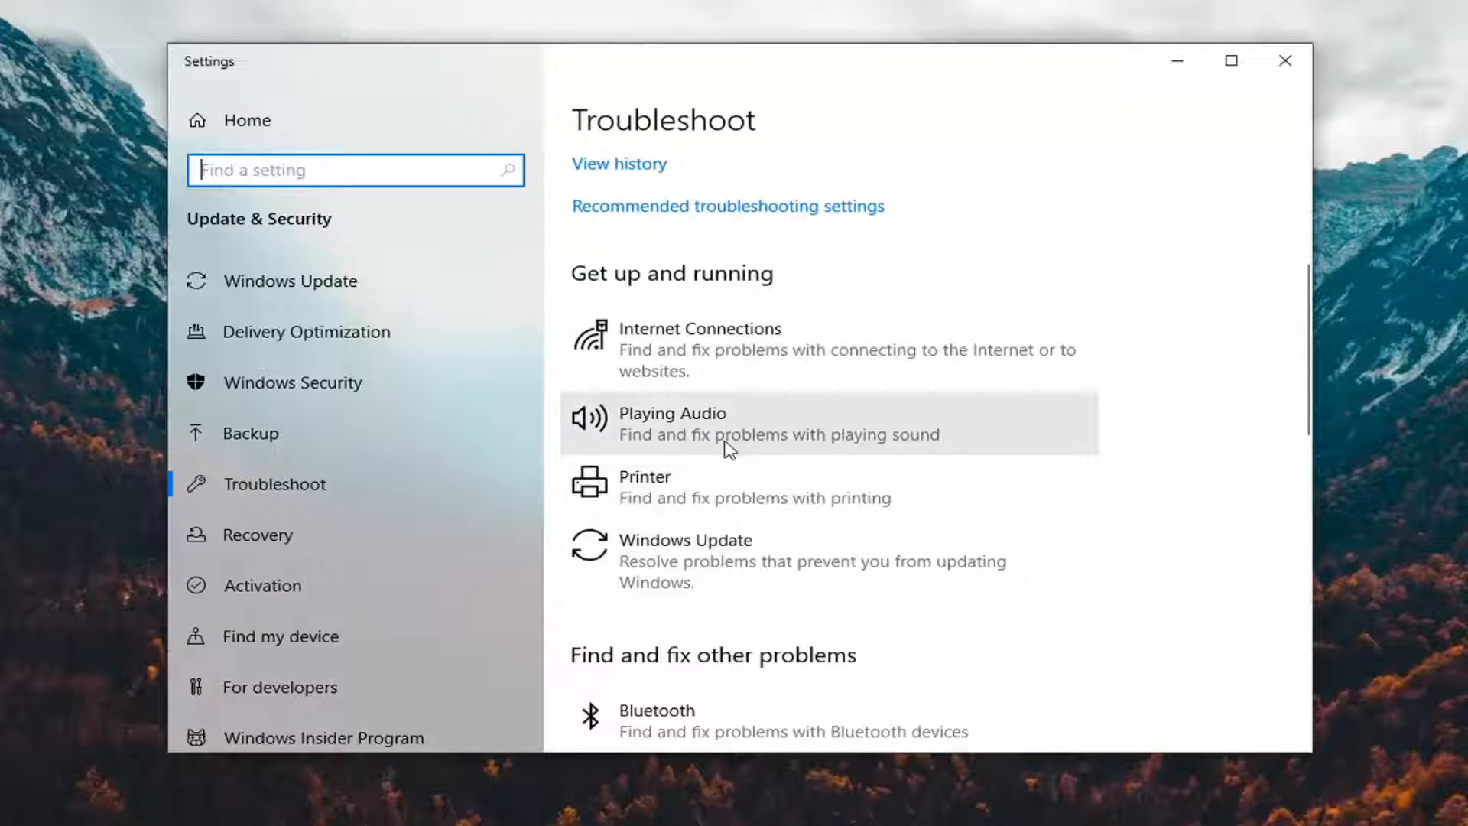
click(700, 422)
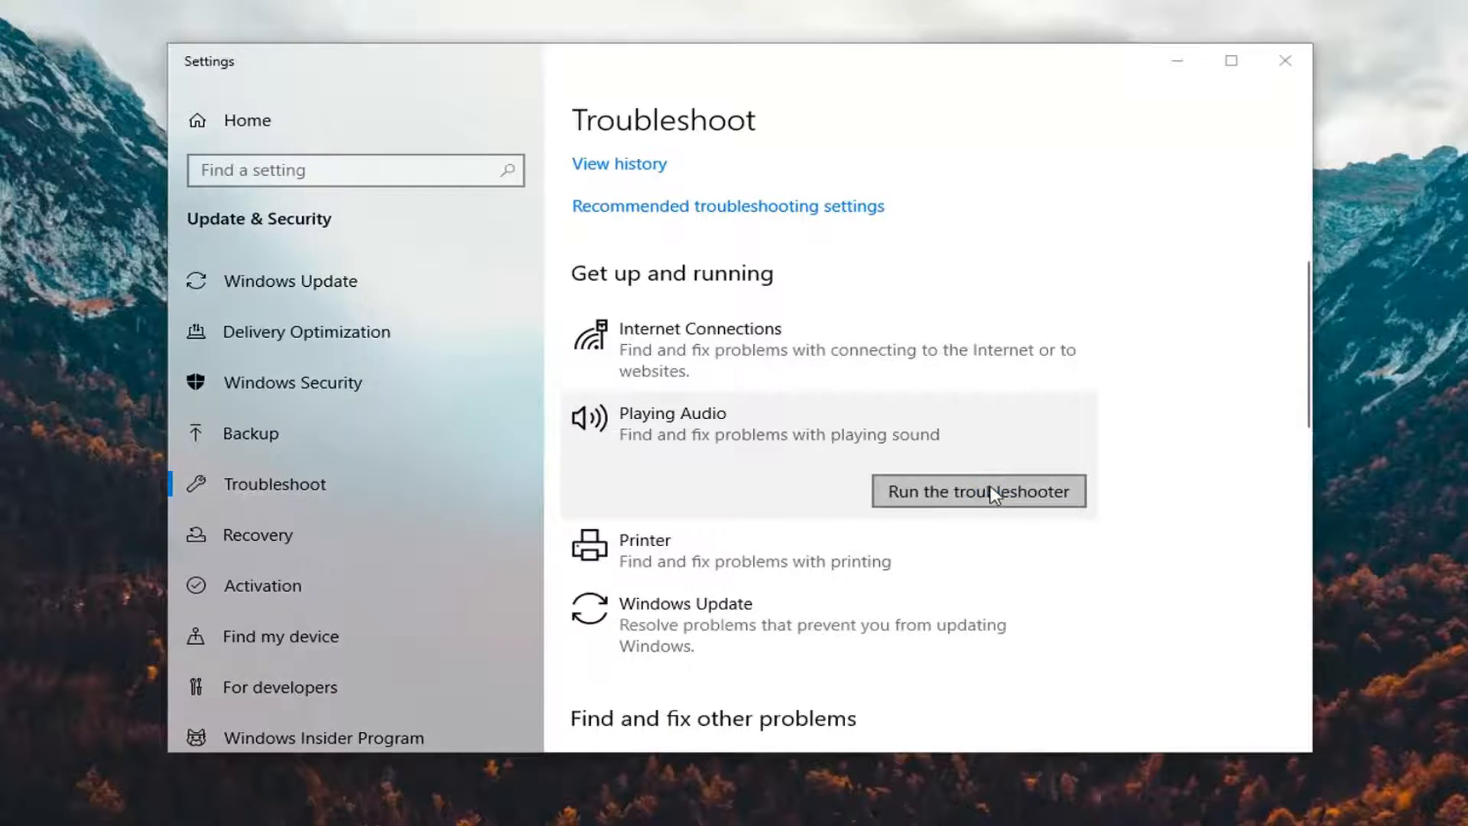
- Run the Playing Audio troubleshooter through the volume step to its 'muted device fixed' result and close it
click(978, 491)
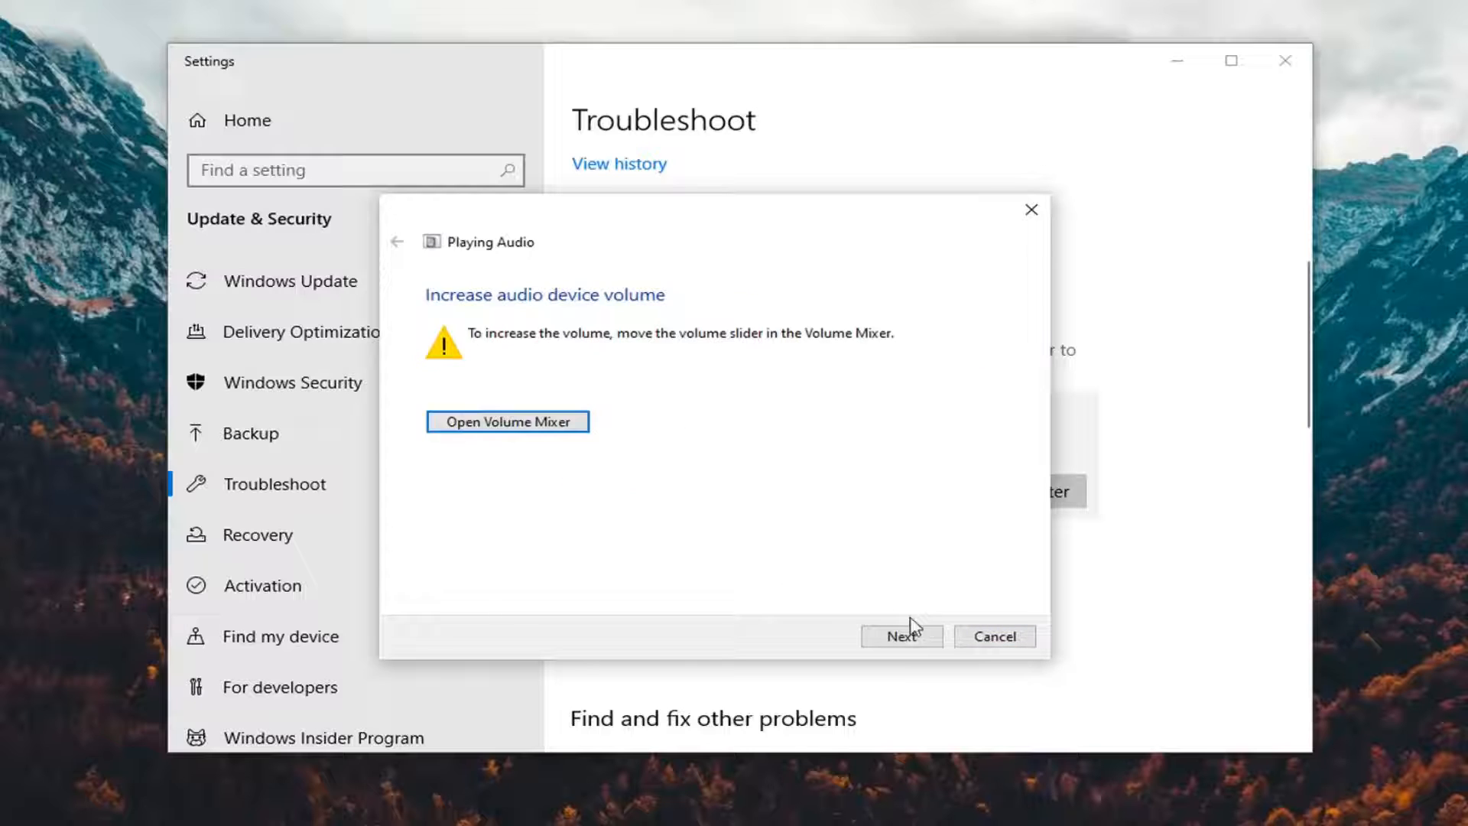
click(902, 636)
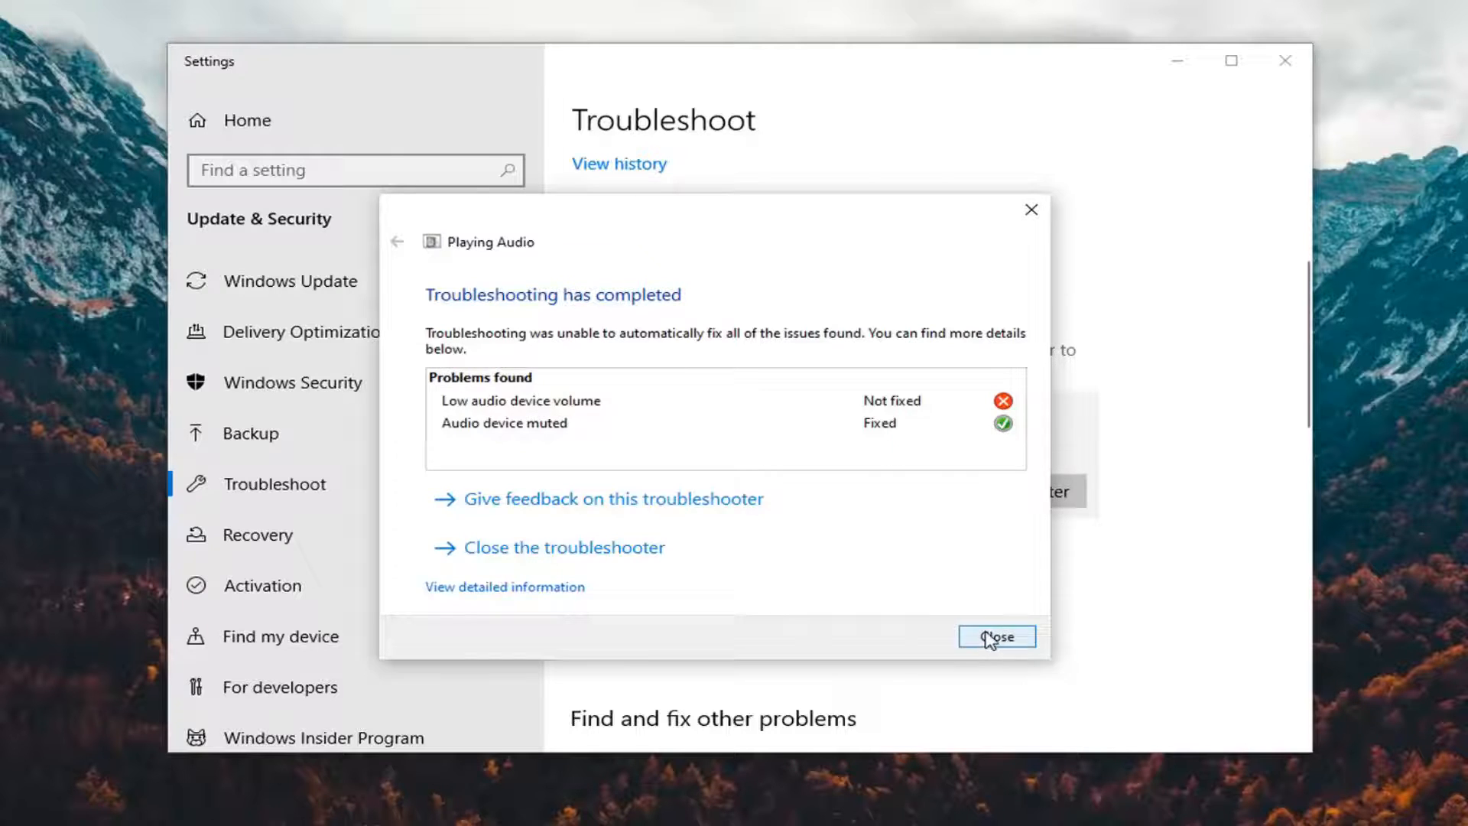
click(997, 636)
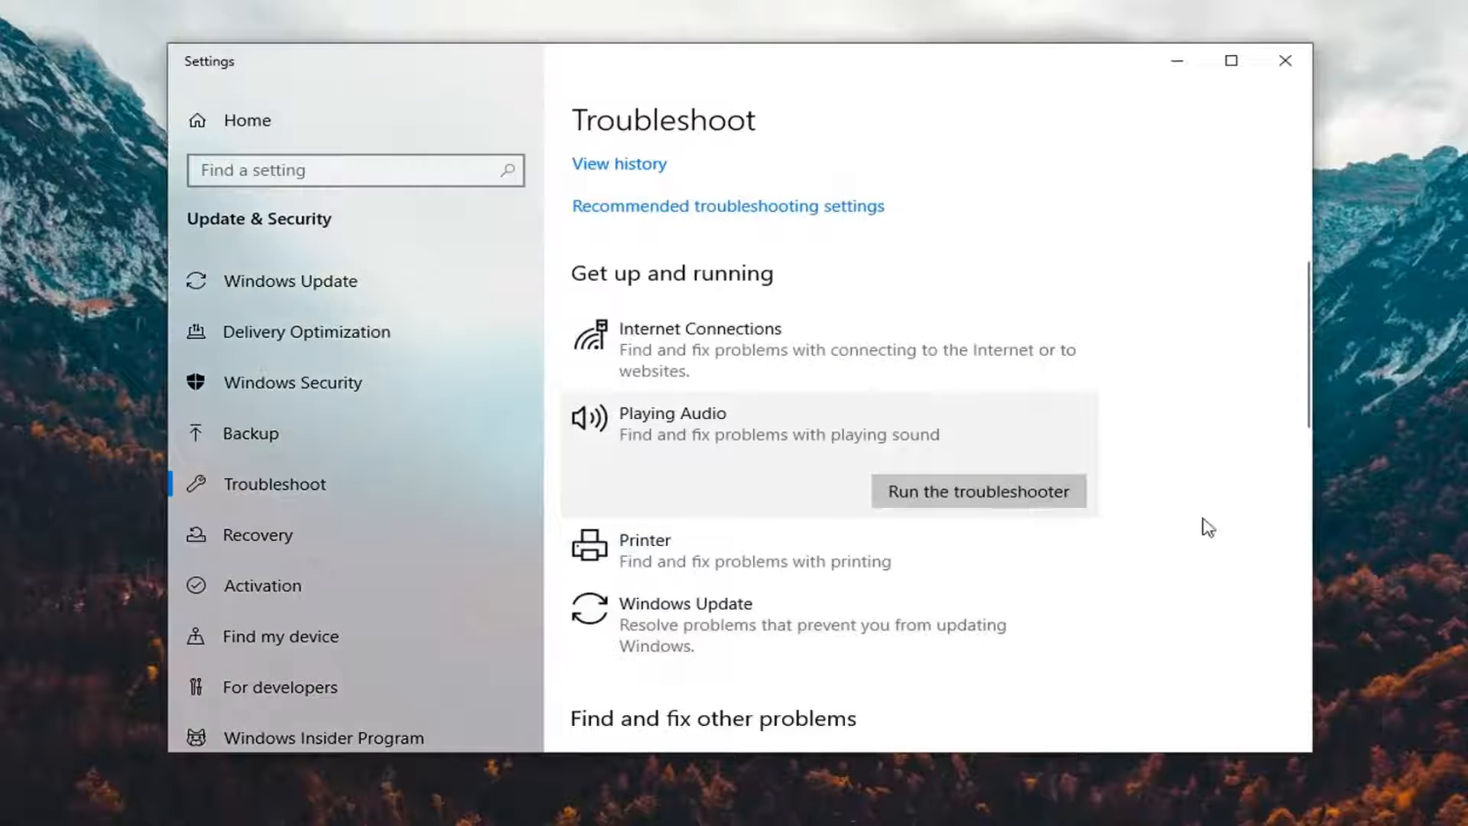
mouse_move(762, 523)
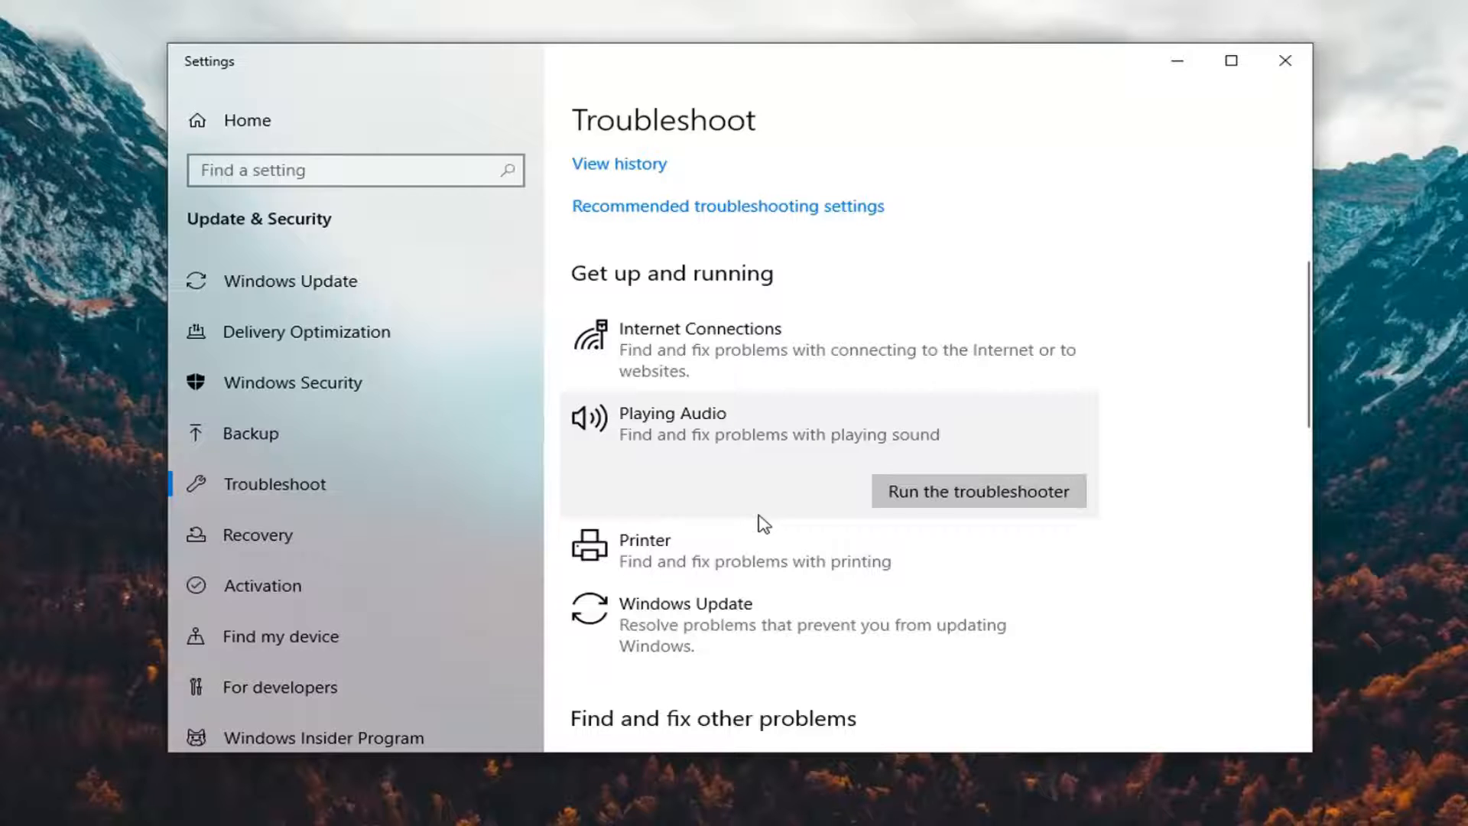
- Search 'power opti' from Start and bring up the Power & sleep settings page
click(1271, 69)
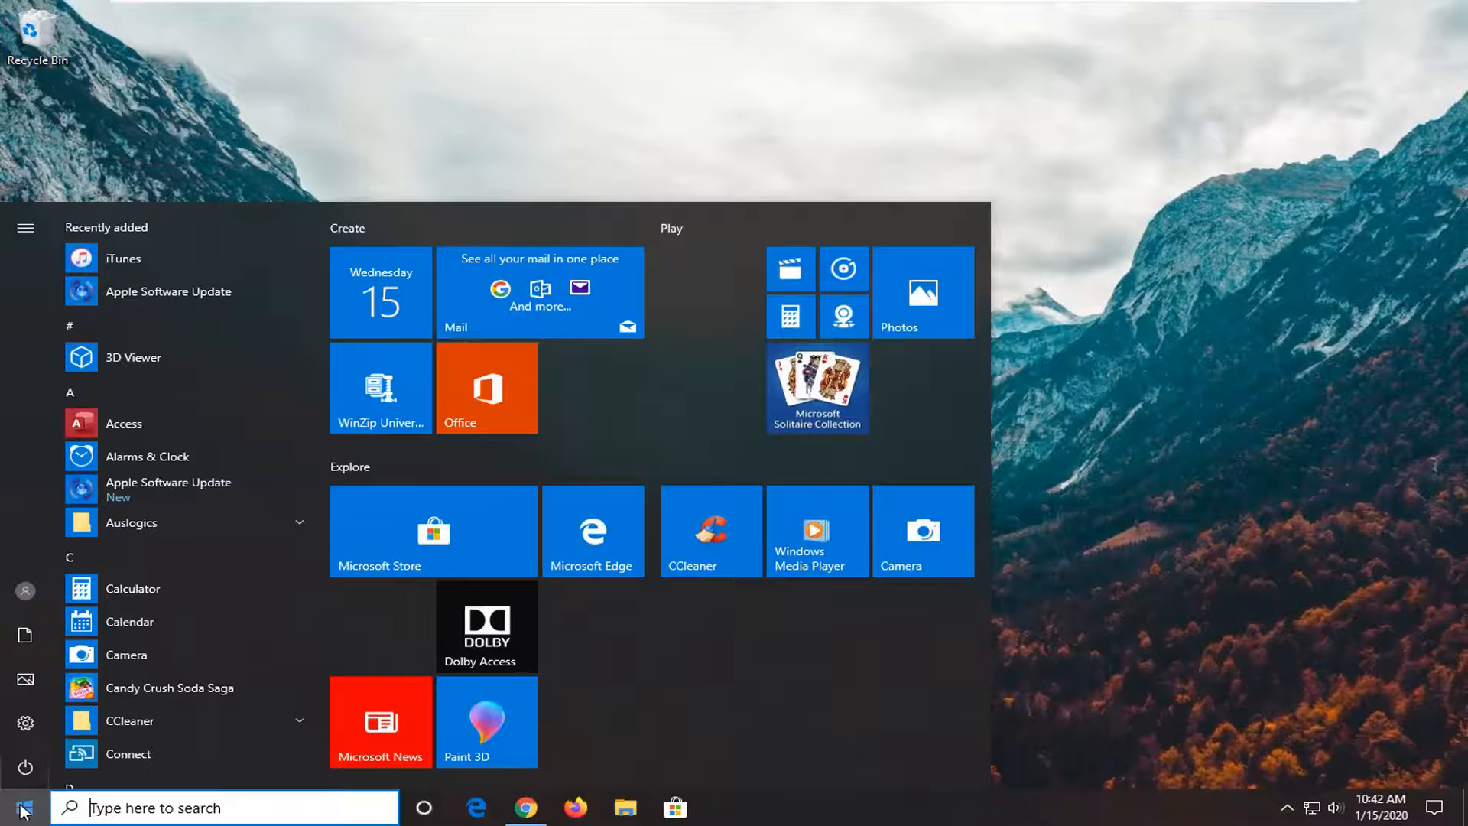
text(power options)
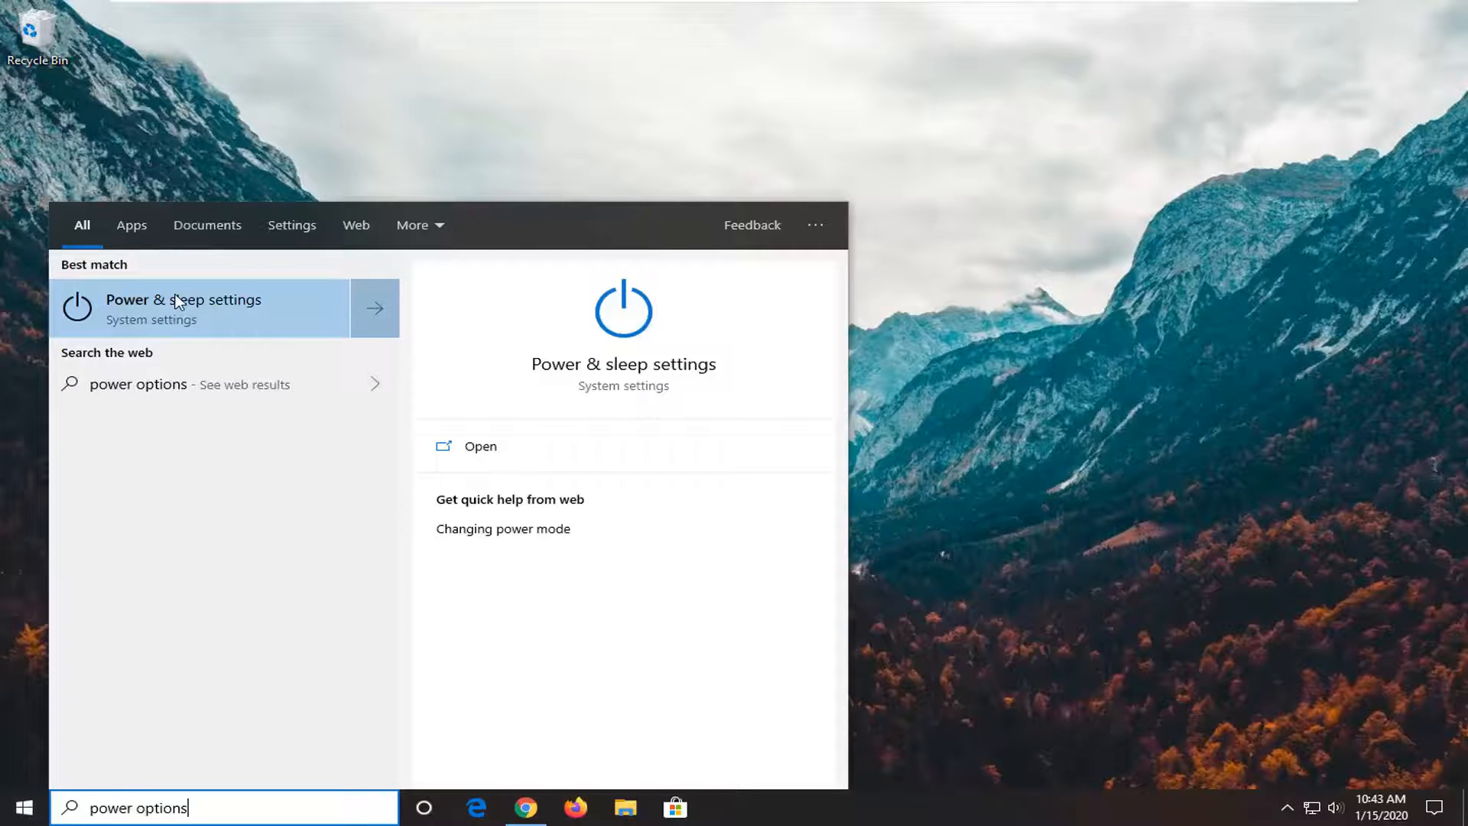
click(183, 309)
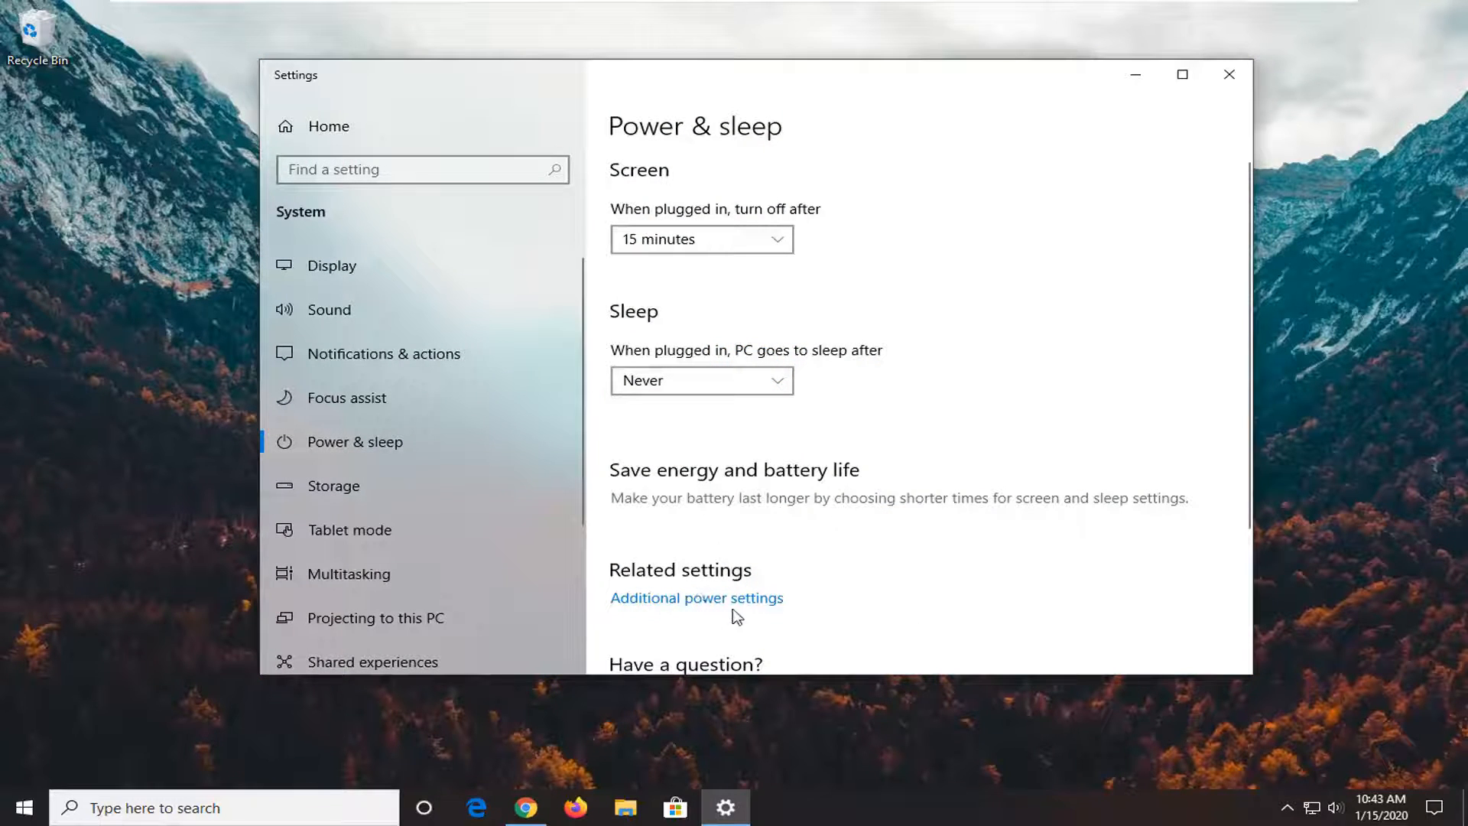
mouse_move(719, 608)
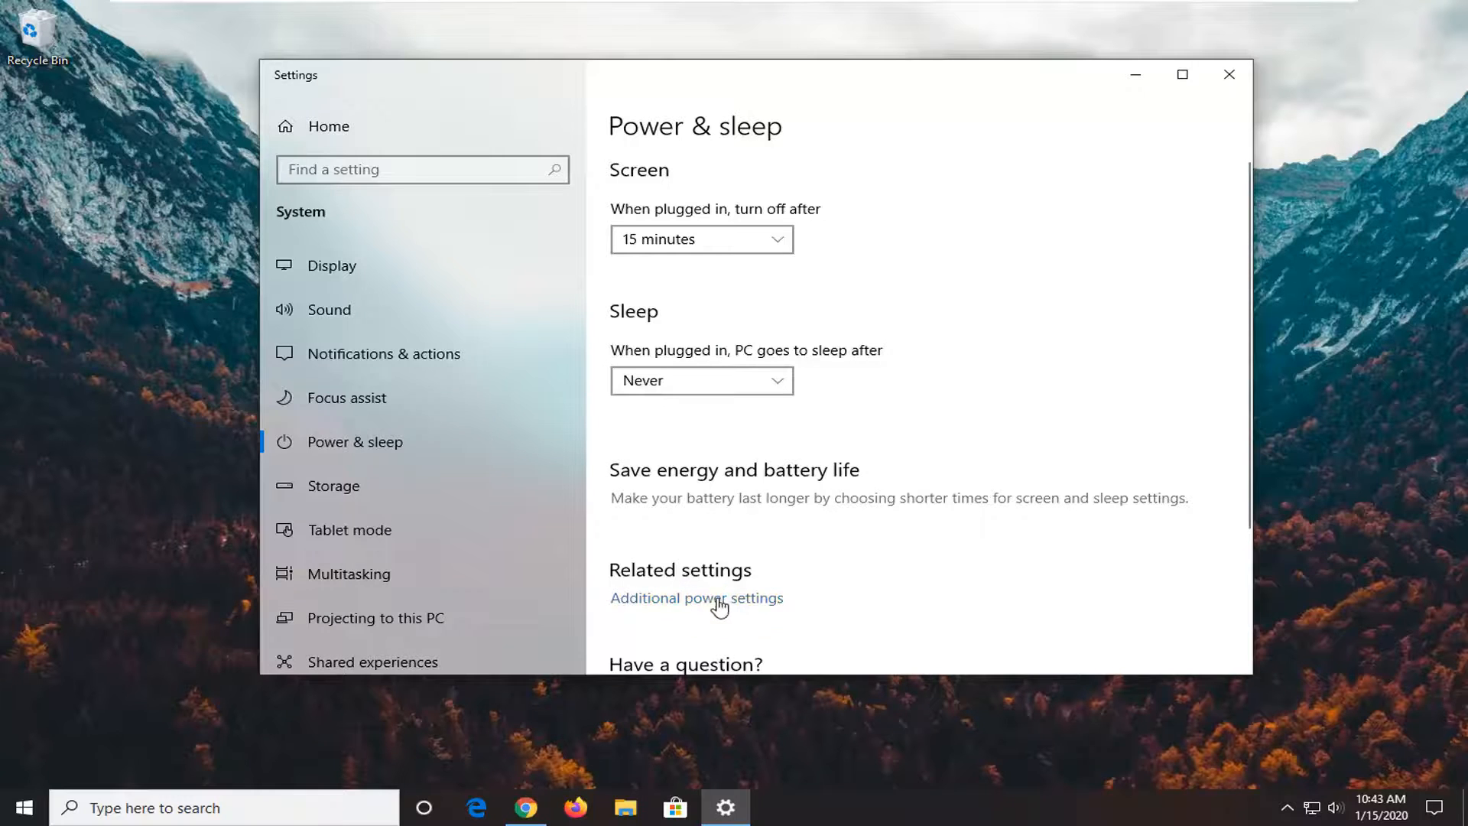
- View the power button behaviour in Control Panel Power Options, cancel without changes and close the window
click(697, 598)
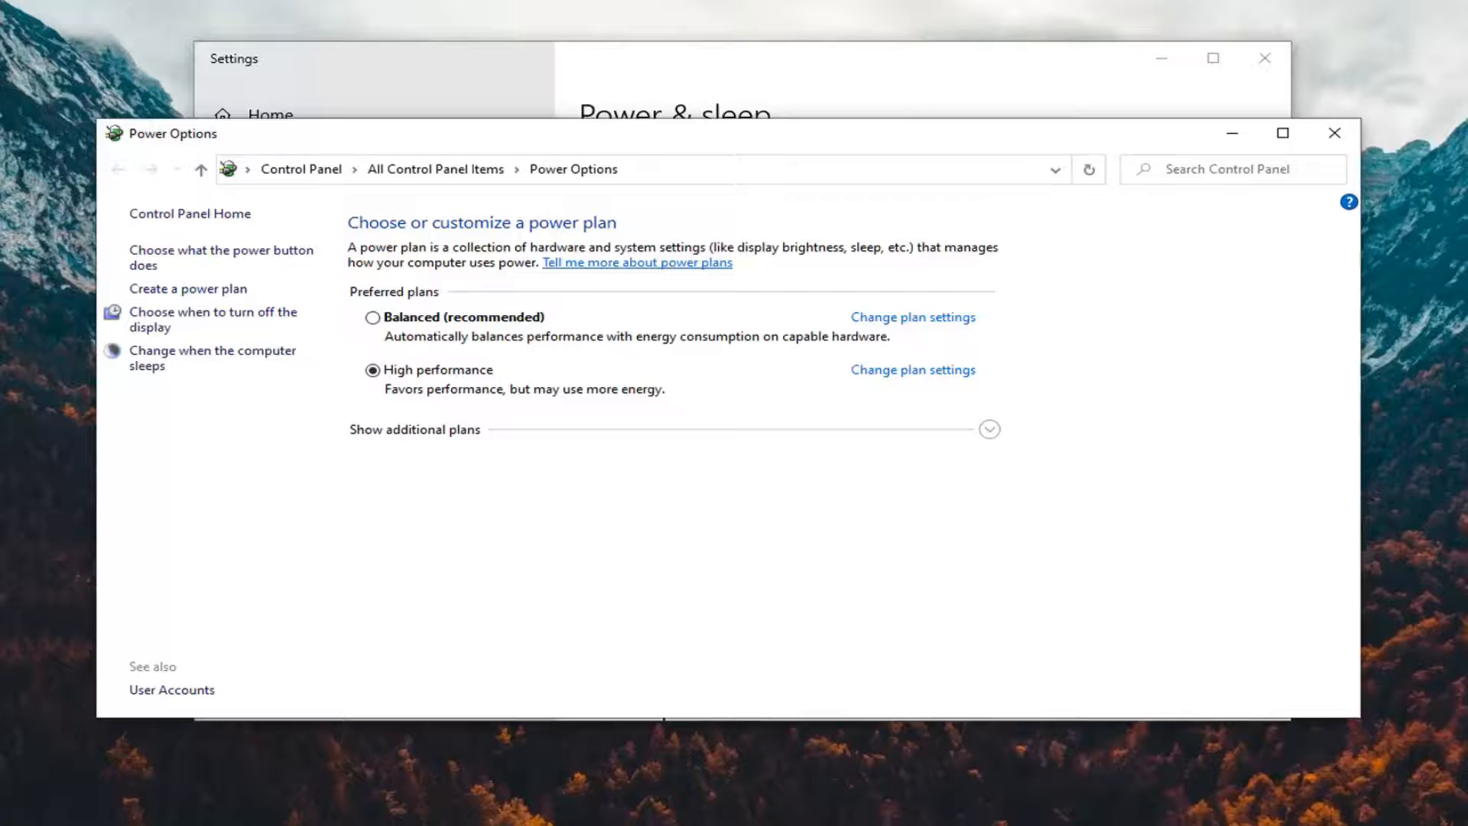
mouse_move(242, 267)
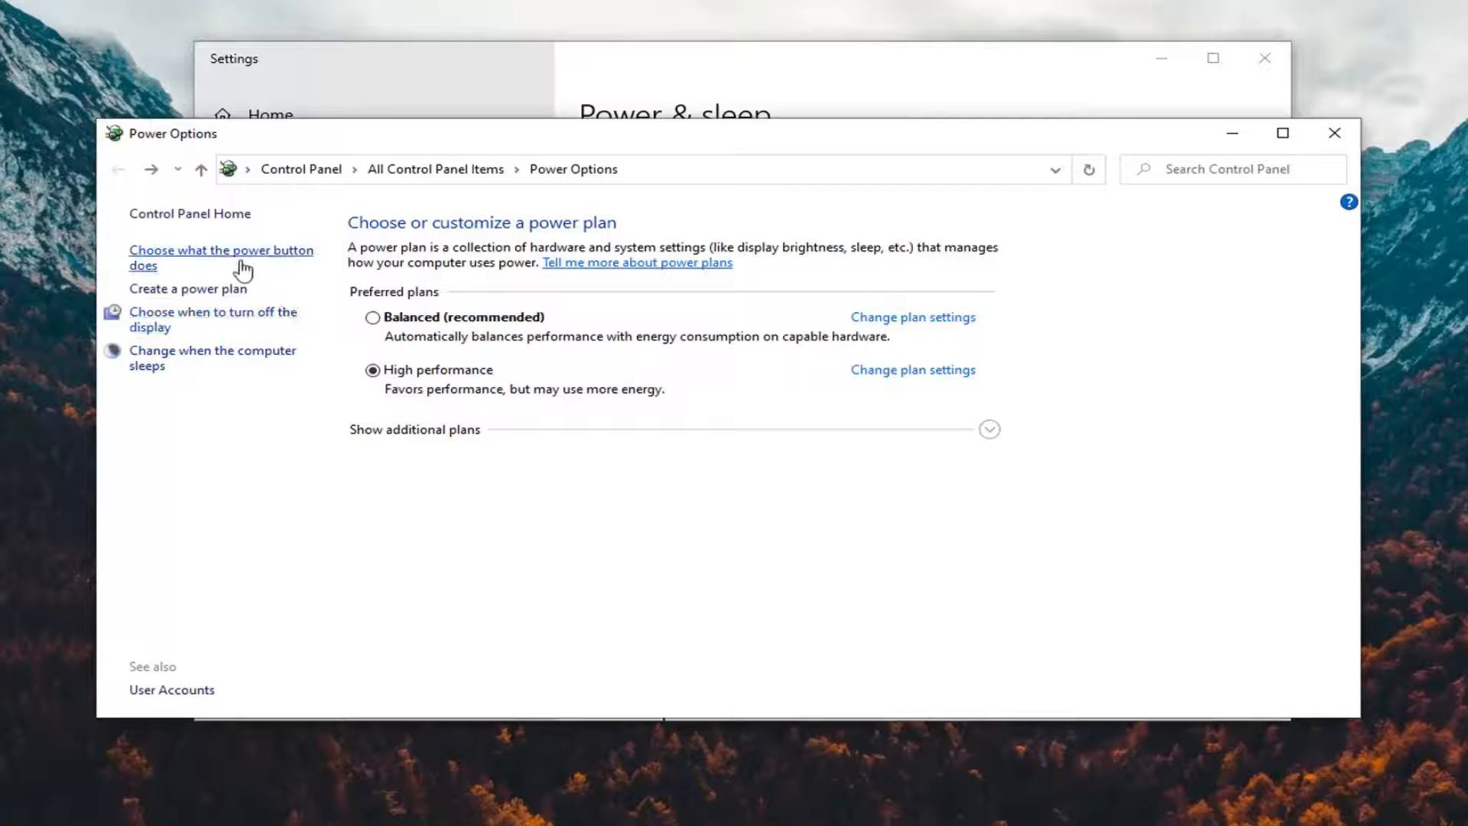
click(221, 257)
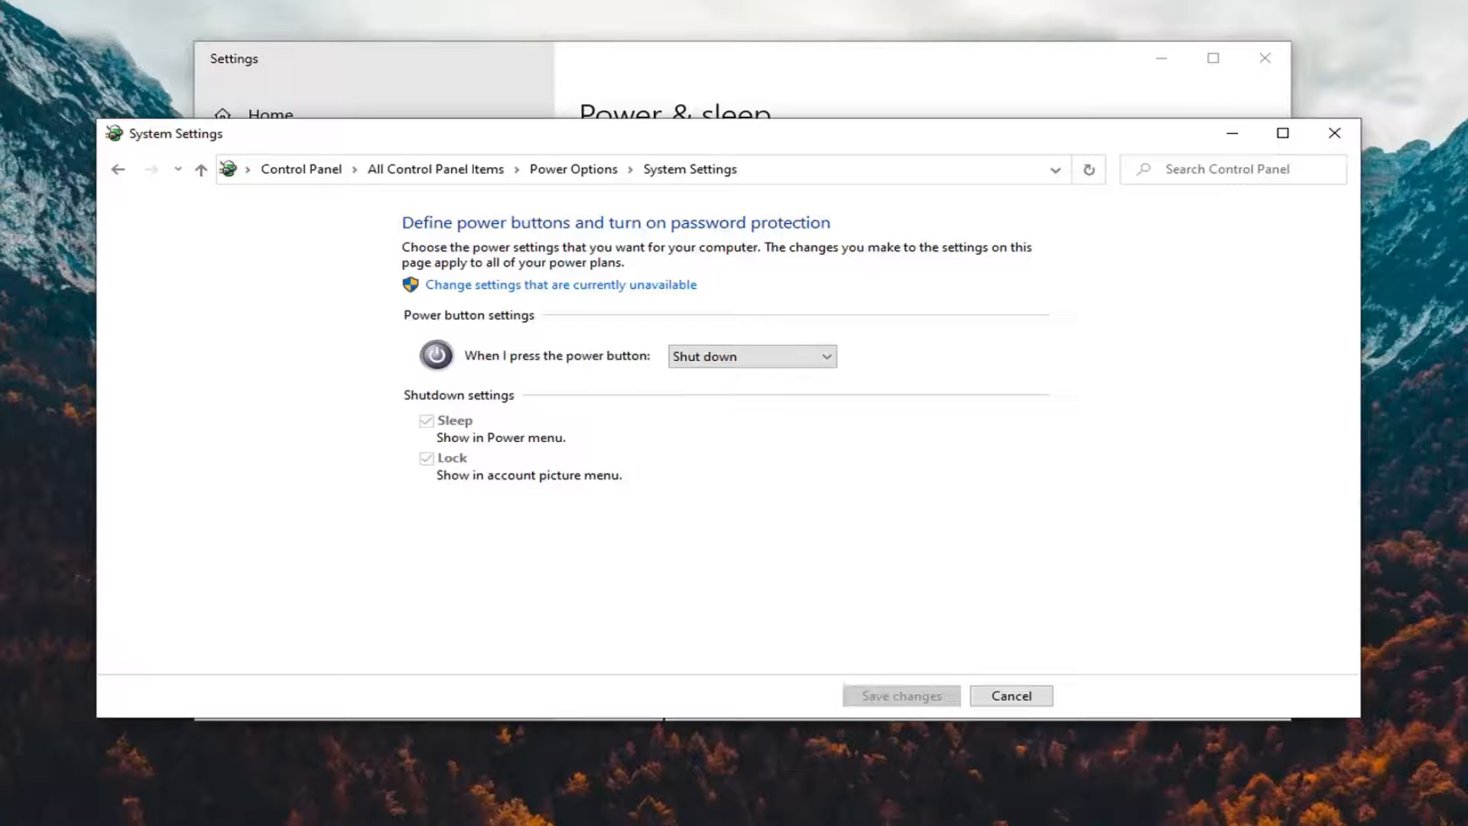
mouse_move(609, 450)
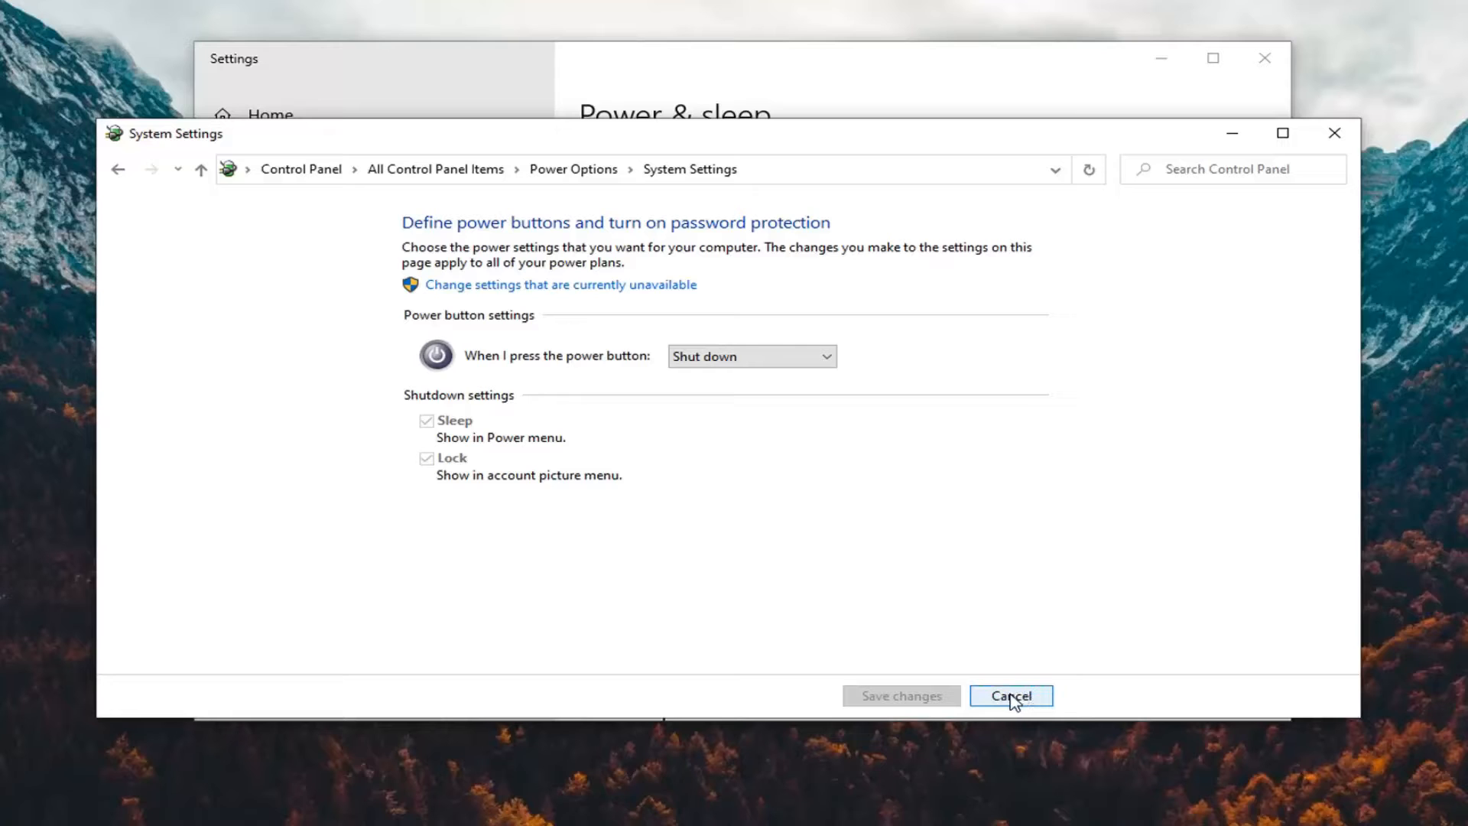
click(1012, 696)
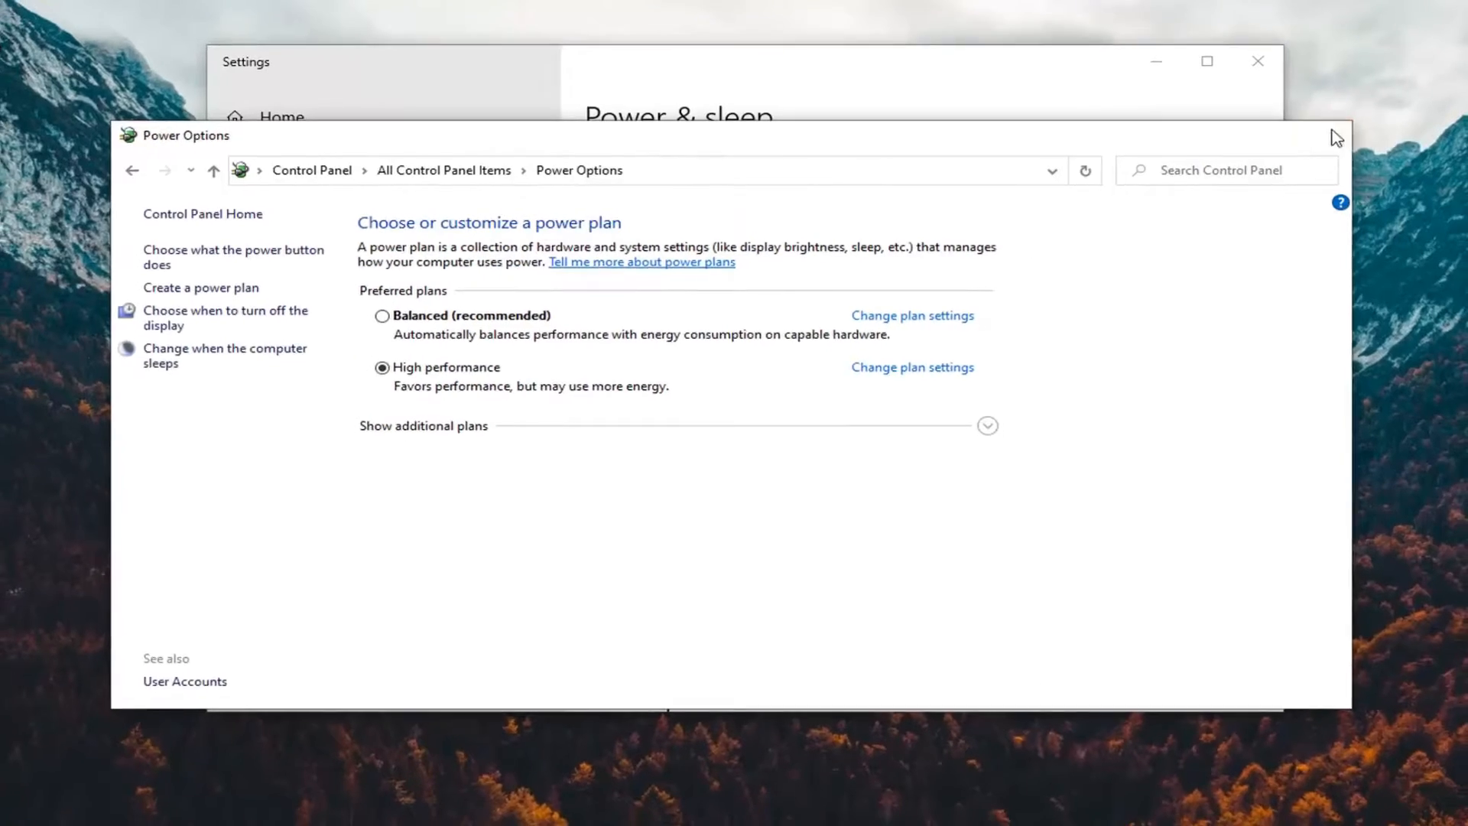
click(1225, 75)
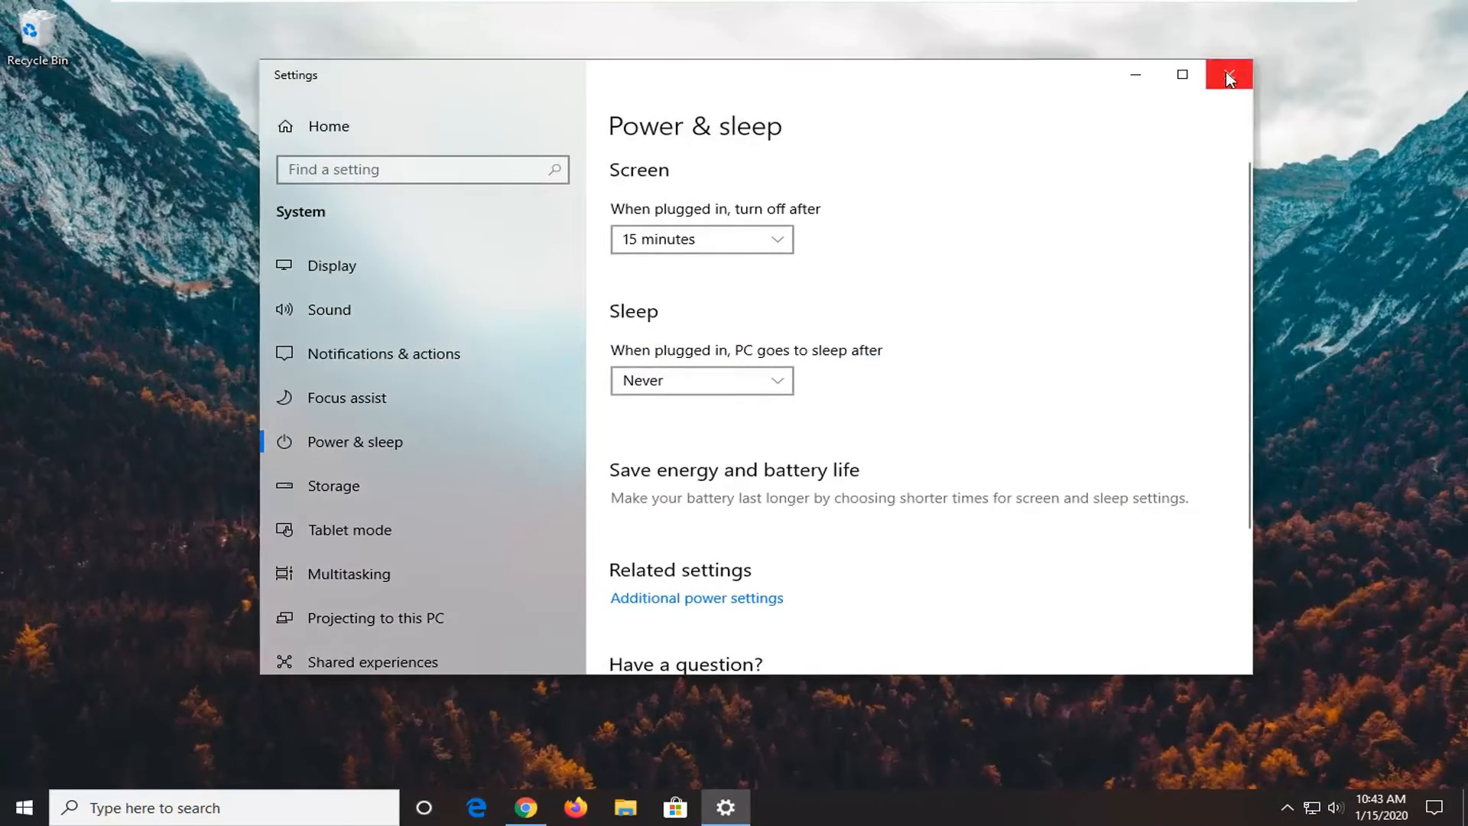